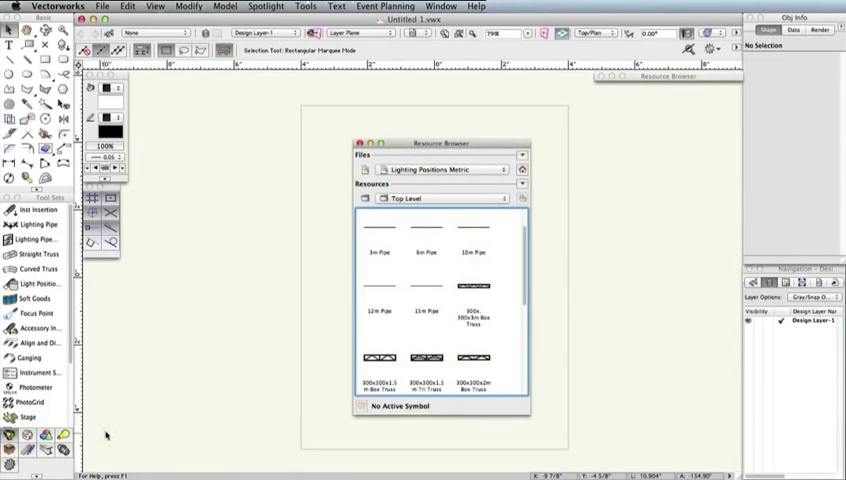
# Draw a curved lighting pipe over the seating and name the position '2nd FO'
pyautogui.click(356, 144)
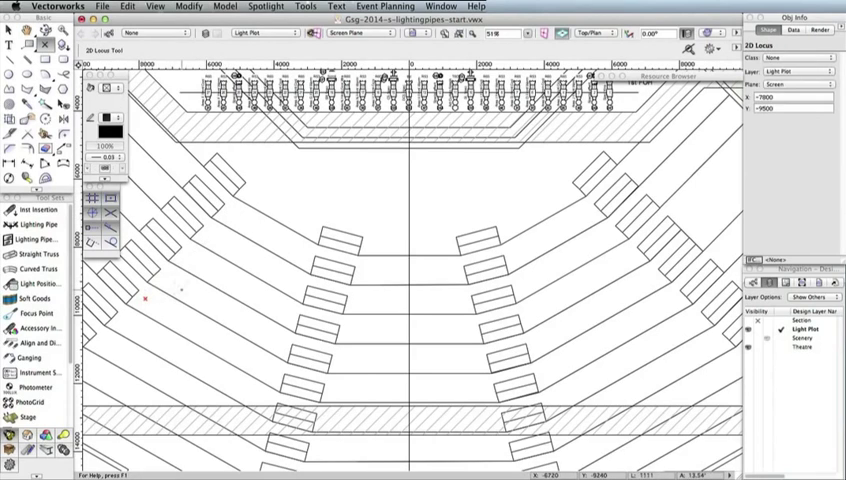
pyautogui.click(64, 120)
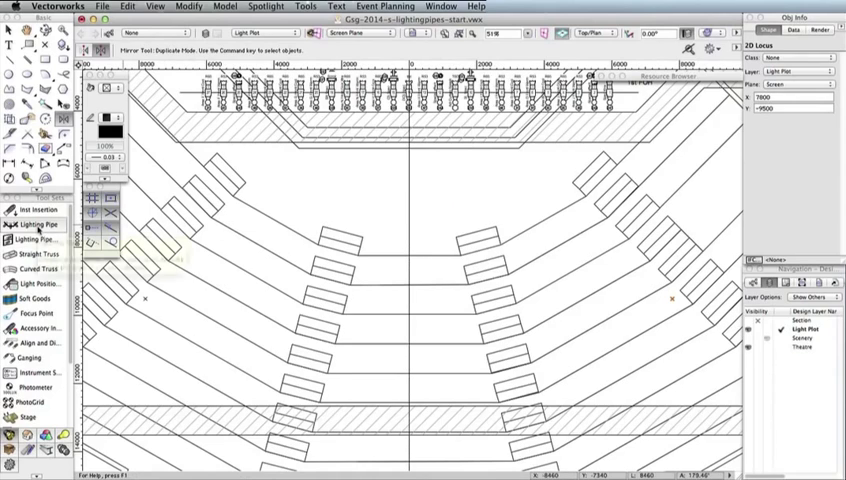
pyautogui.click(38, 226)
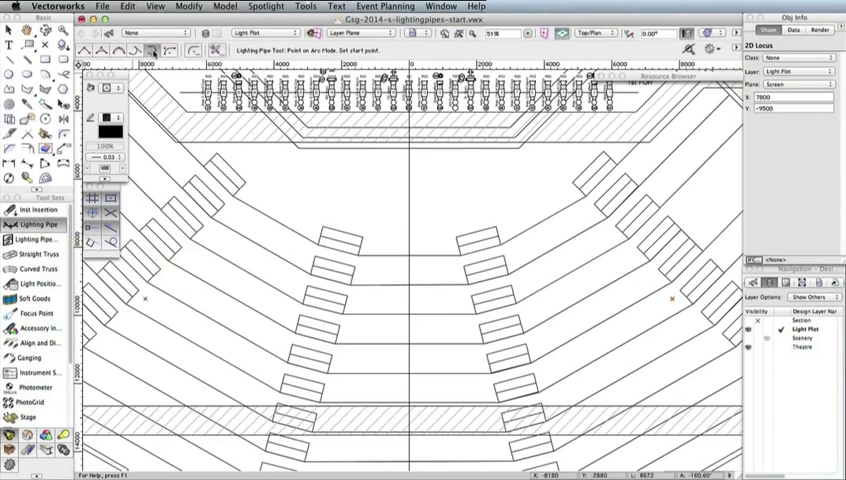
pyautogui.moveTo(152, 52)
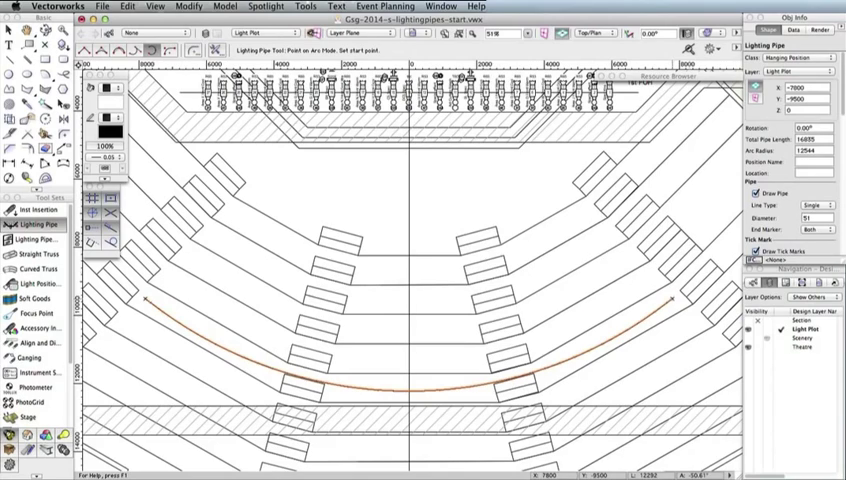
pyautogui.click(804, 108)
pyautogui.write('7925')
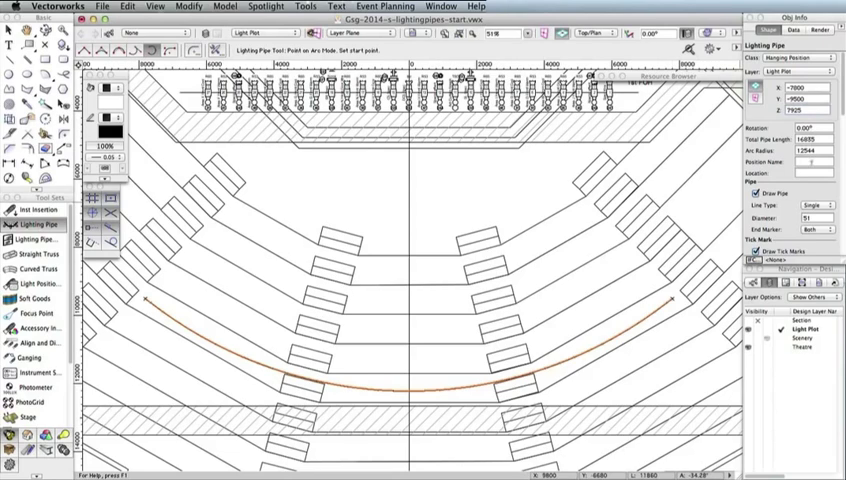
pyautogui.write('2nd FOH')
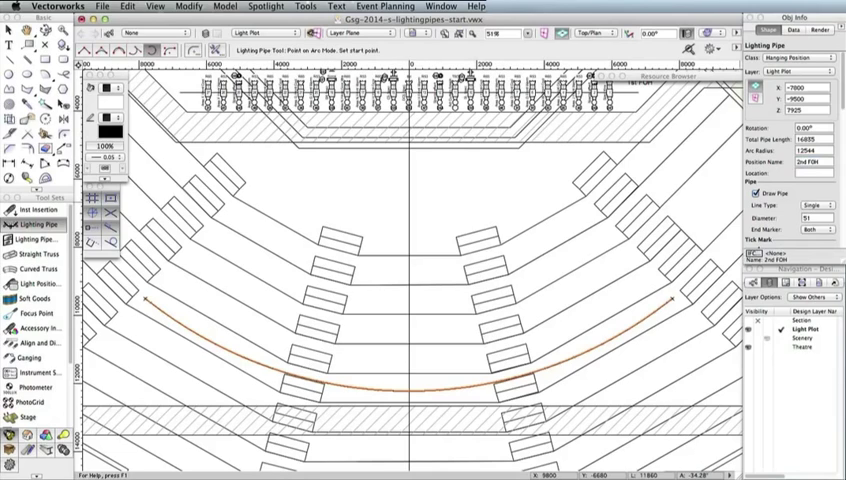
pyautogui.moveTo(344, 24)
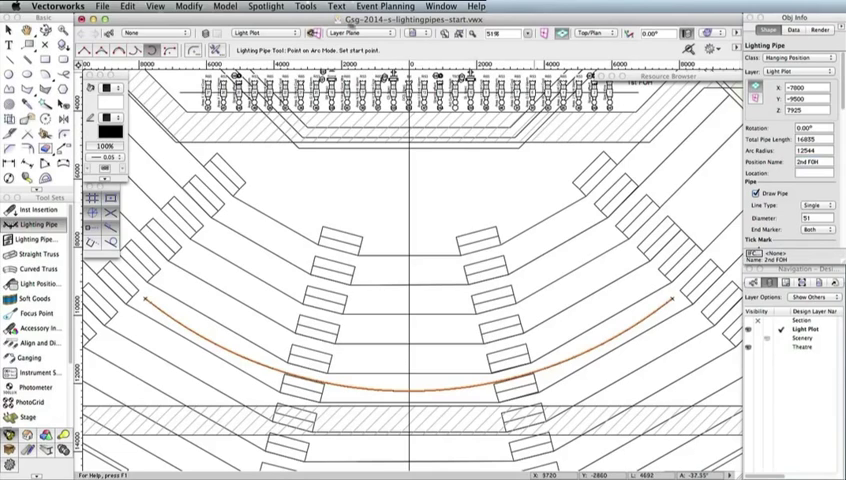
# Convert the pipe to a Light Position object and adjust its name label's text size
pyautogui.click(278, 6)
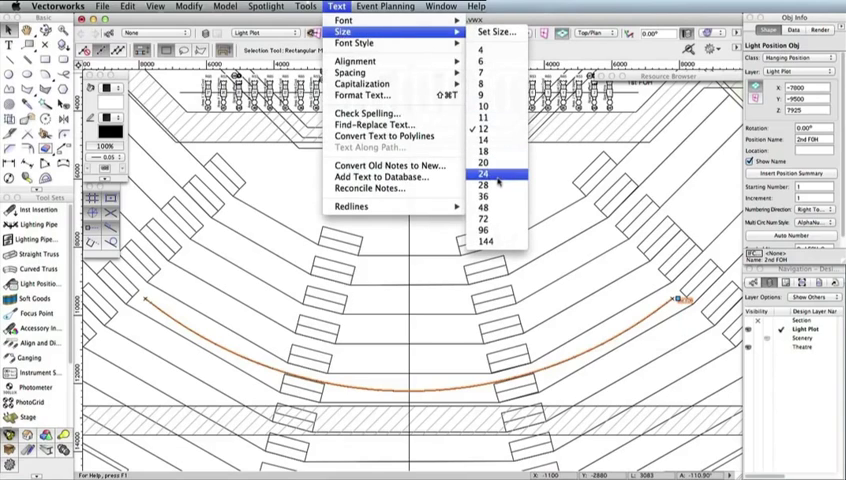
pyautogui.click(488, 176)
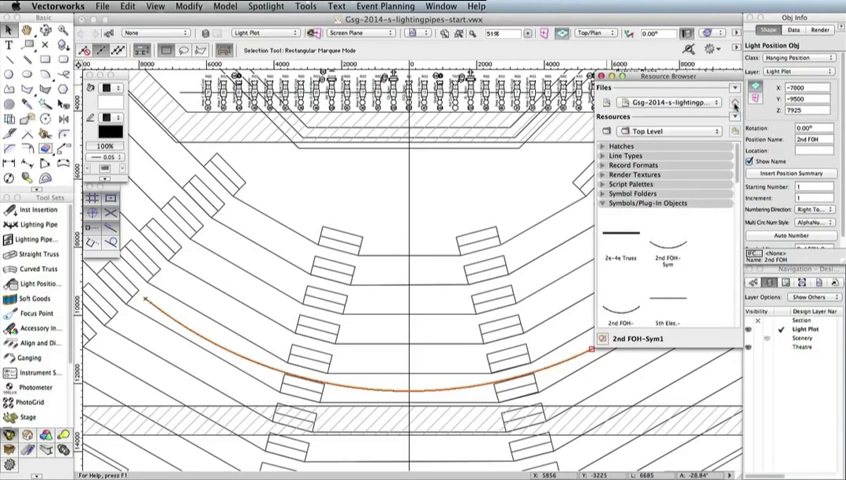
# Scroll the Symbols/Plug-in Objects folder to find a lighting instrument symbol
pyautogui.scroll(-3)
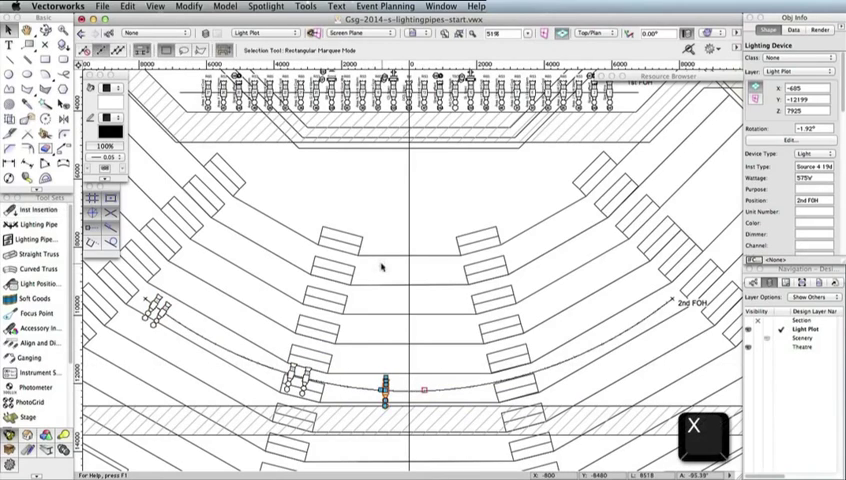
# Return to selecting objects after placing instruments on the curved pipe
pyautogui.press('shift')
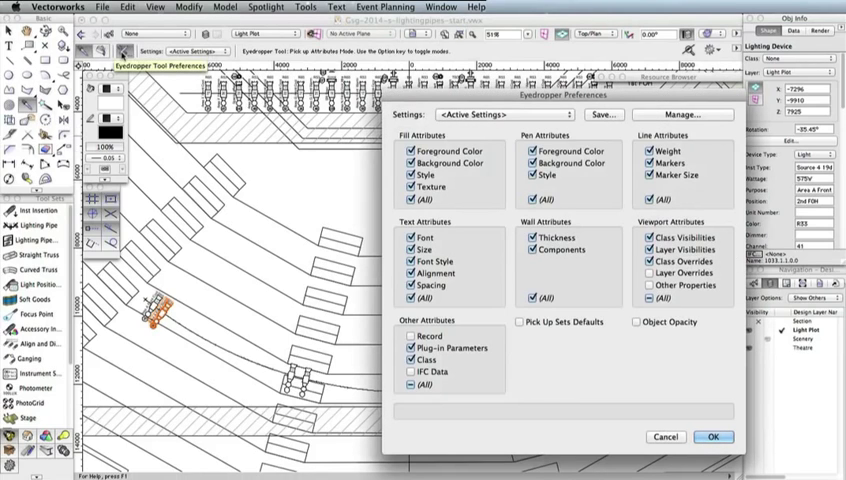
# Set the Eyedropper's attribute checkboxes and confirm the copying preferences
pyautogui.click(412, 336)
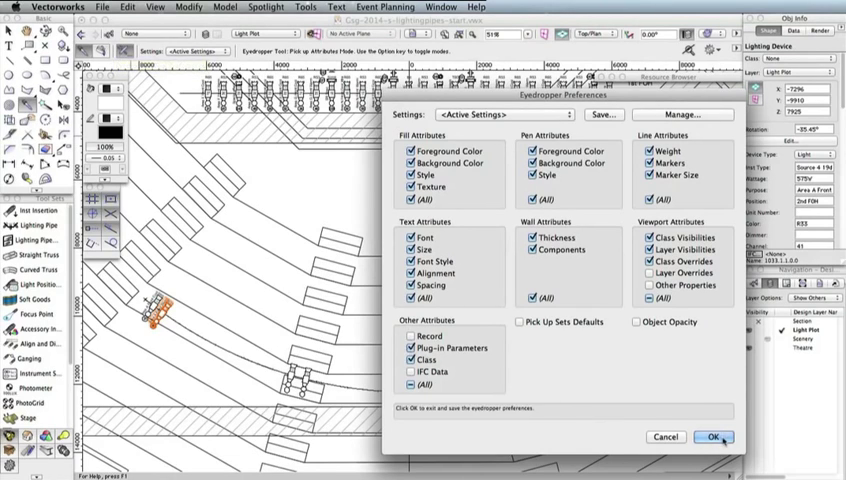
pyautogui.click(712, 436)
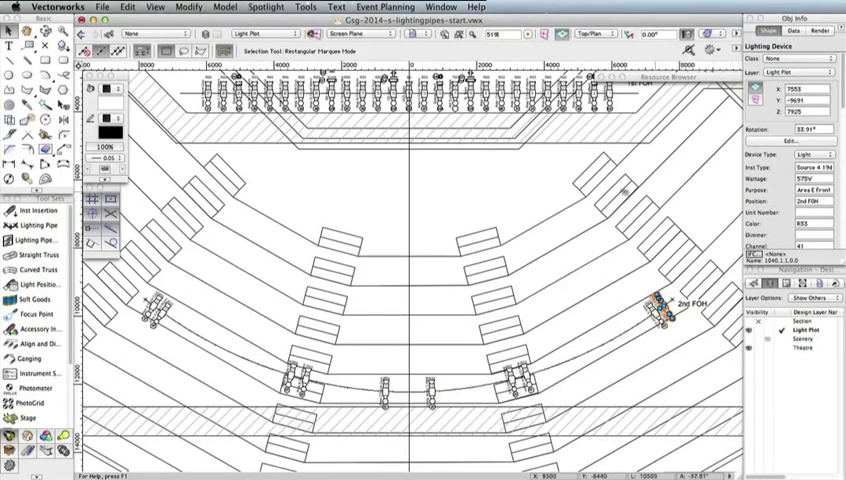
# Run Number Instruments on the Channel field starting at 21 and acknowledge the instructions
pyautogui.click(268, 6)
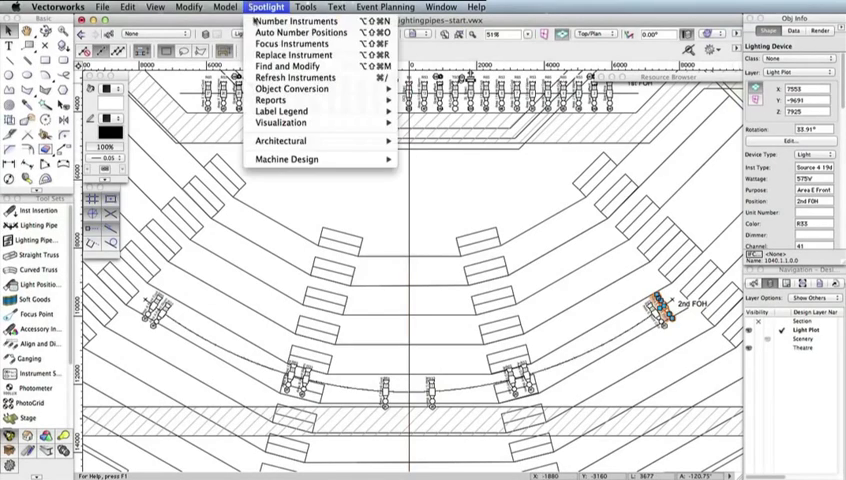
pyautogui.click(298, 20)
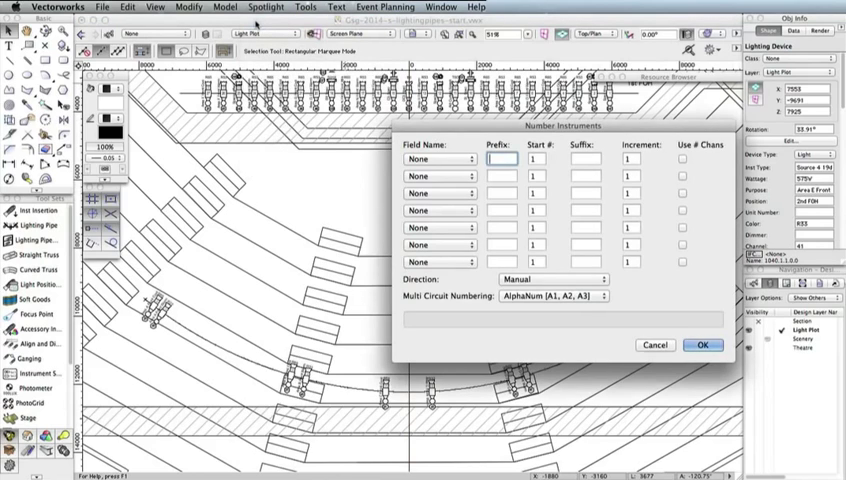
pyautogui.click(436, 158)
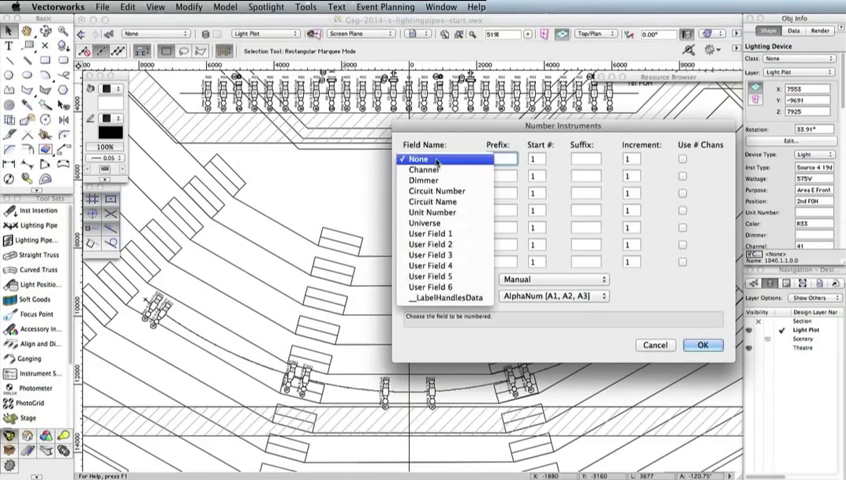
pyautogui.click(412, 168)
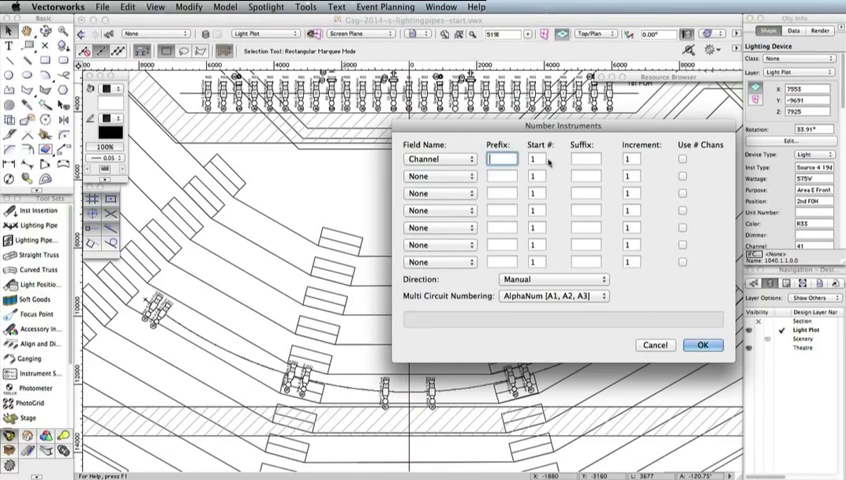
pyautogui.write('21')
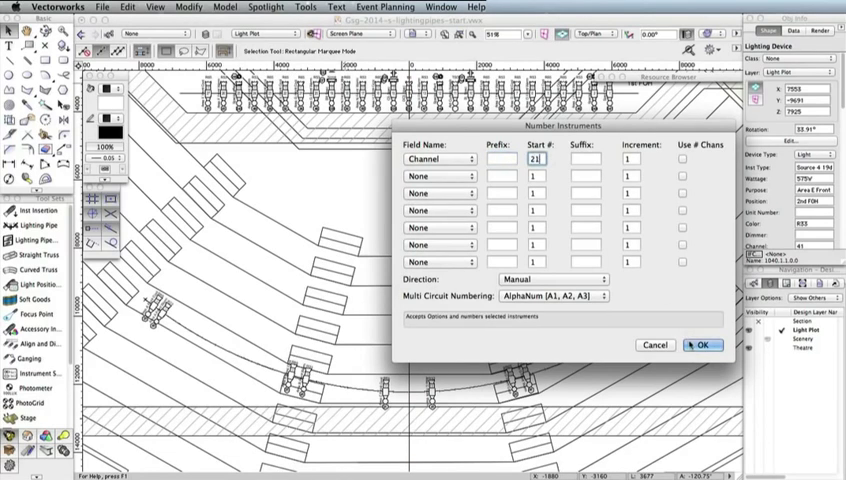
pyautogui.click(704, 344)
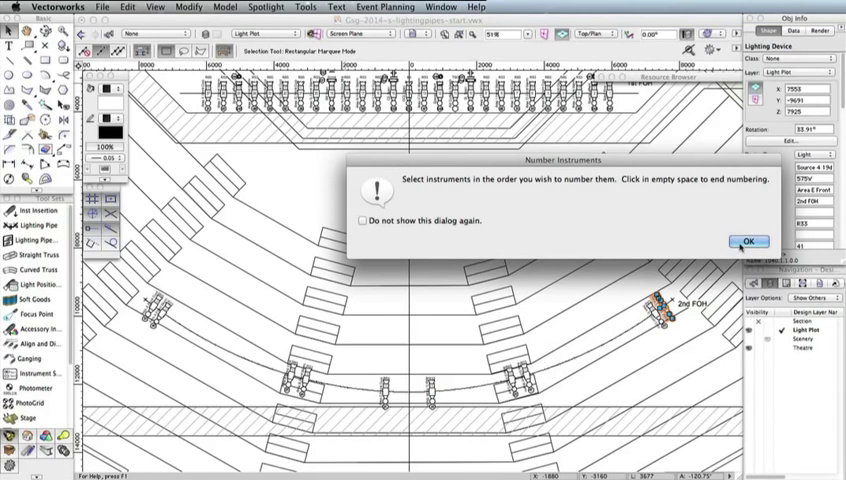
pyautogui.click(744, 240)
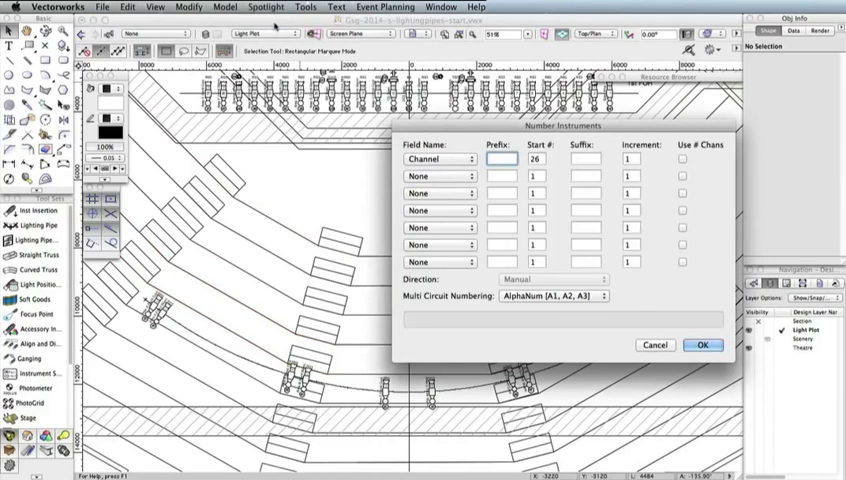
# Set the channel start number to 29 and apply the numbering
pyautogui.click(502, 160)
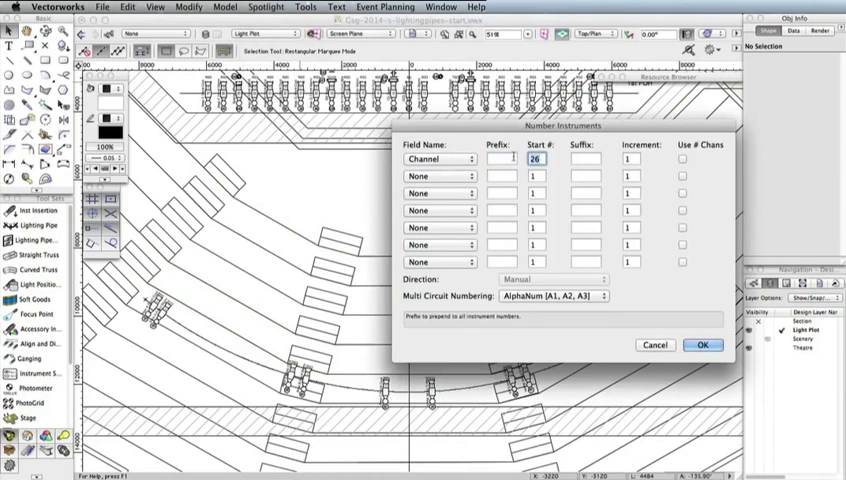
pyautogui.click(704, 344)
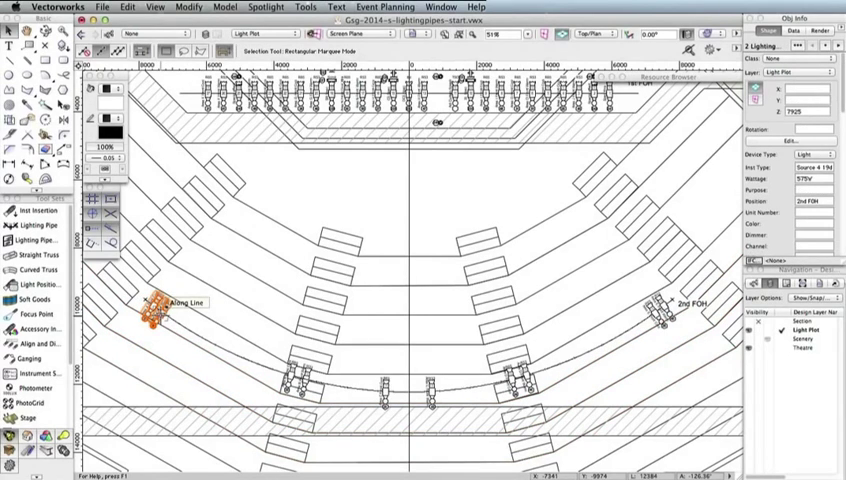
# Focus the selected FOH instrument on a chosen stage focus point
pyautogui.rightClick(168, 304)
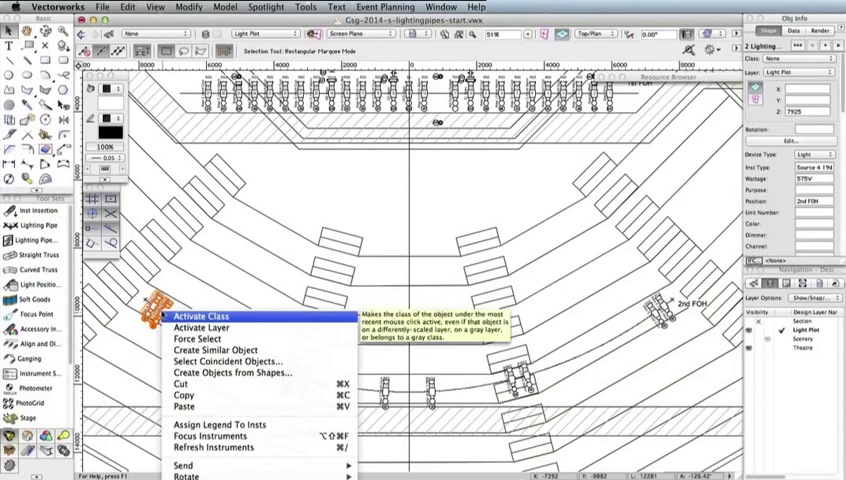
pyautogui.click(208, 436)
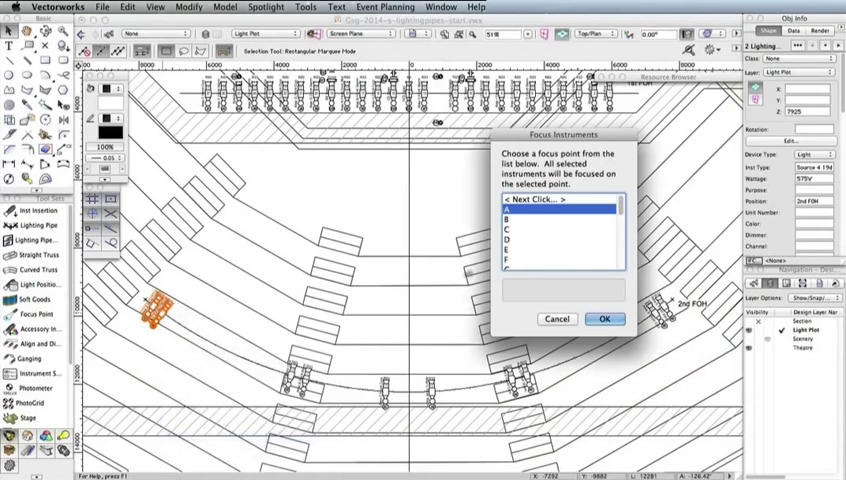
pyautogui.click(604, 318)
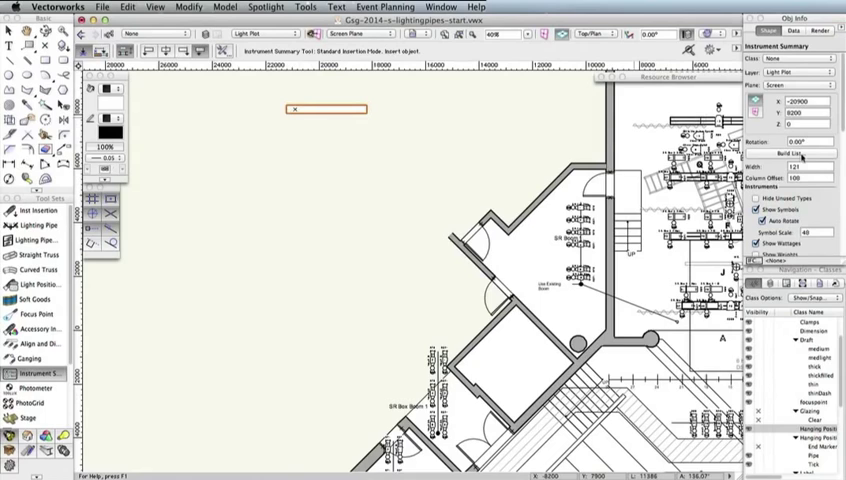
# Place the instrument summary in open space and add the used instrument symbols to its list
pyautogui.click(792, 152)
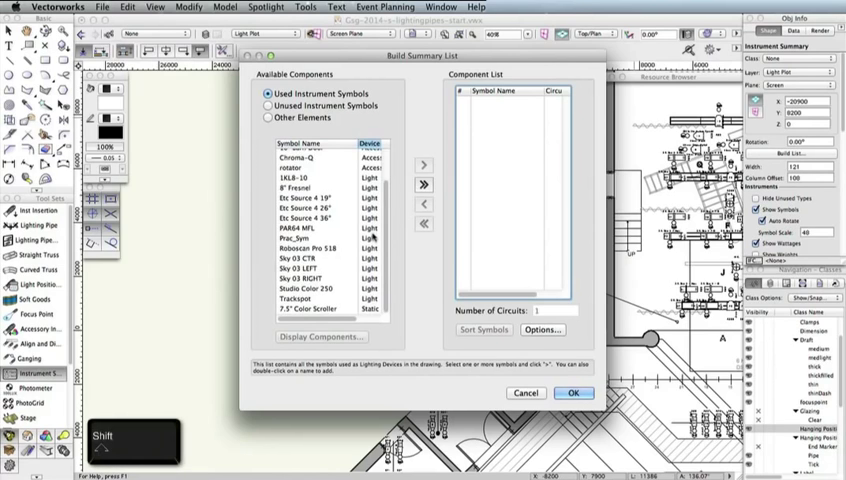
pyautogui.click(320, 180)
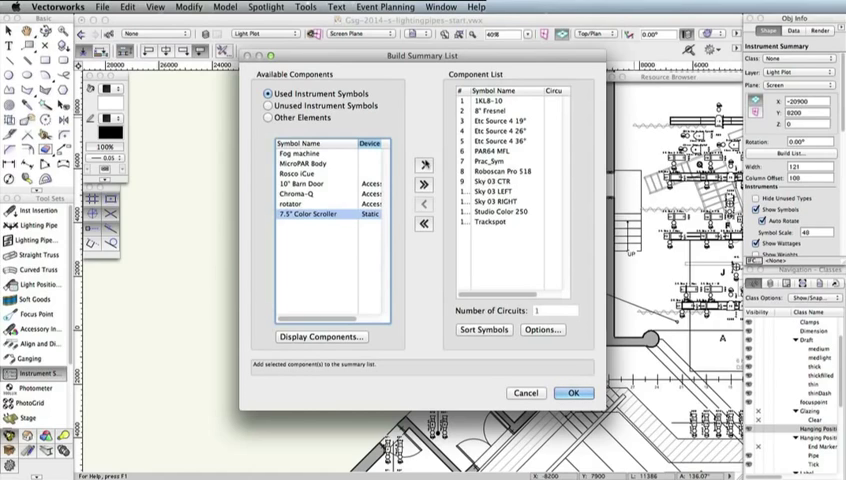
# Add Column Headers and a Header from Other Elements to the summary's component list
pyautogui.click(270, 118)
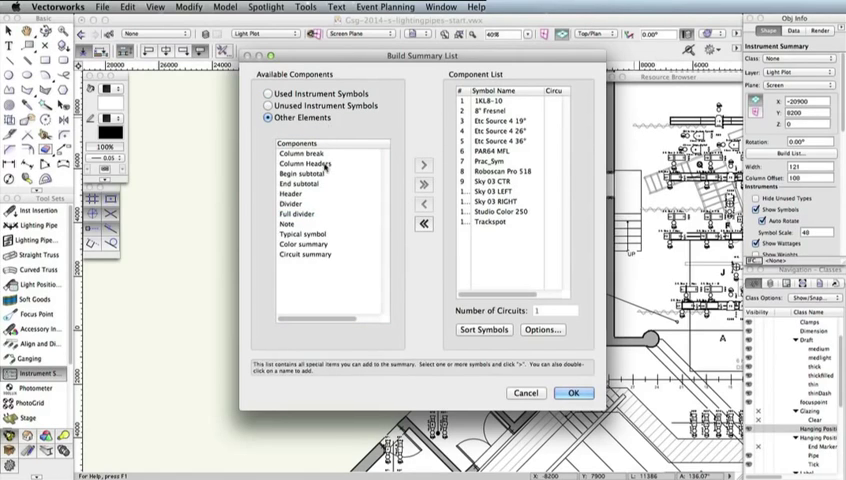
pyautogui.click(308, 164)
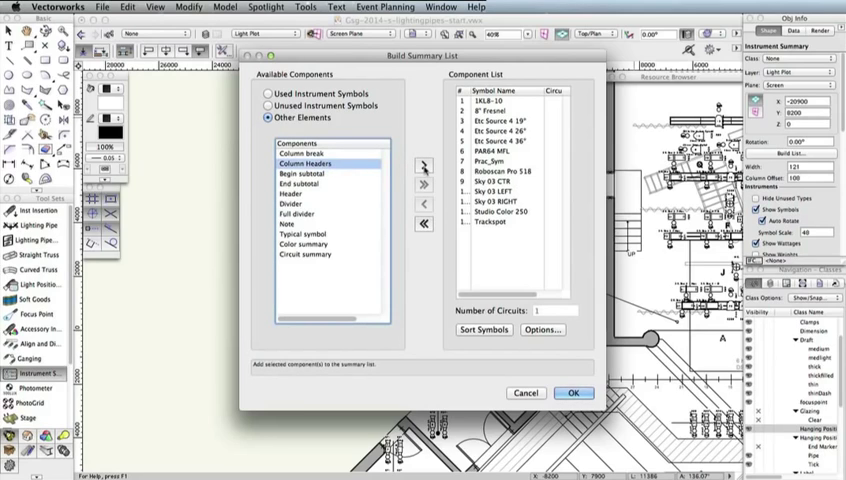
pyautogui.click(424, 166)
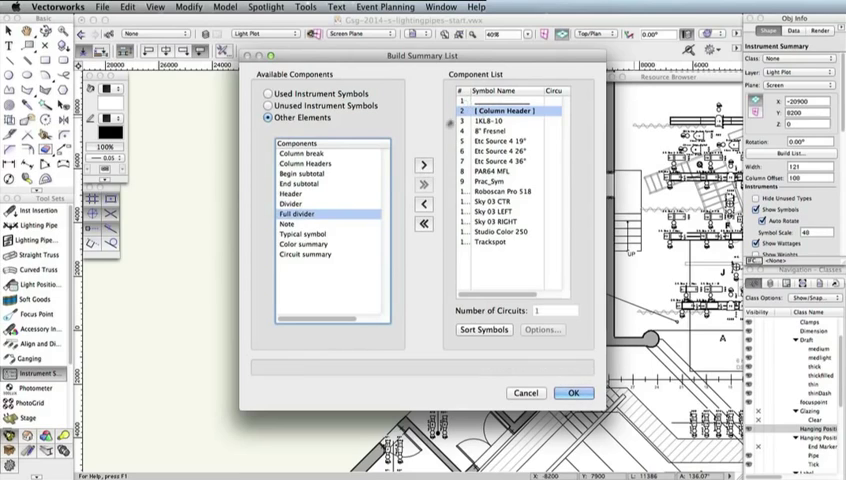
pyautogui.click(294, 192)
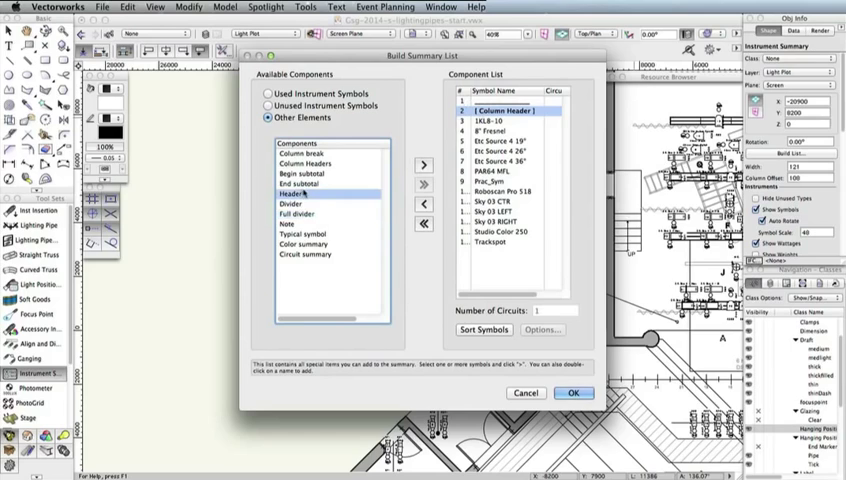
pyautogui.click(424, 164)
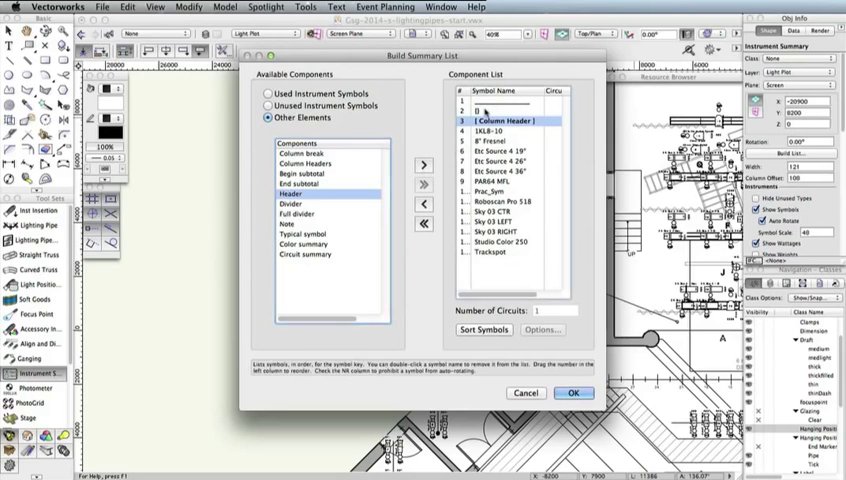
# Name the Header entry 'Instruments' as the summary's title text
pyautogui.click(544, 330)
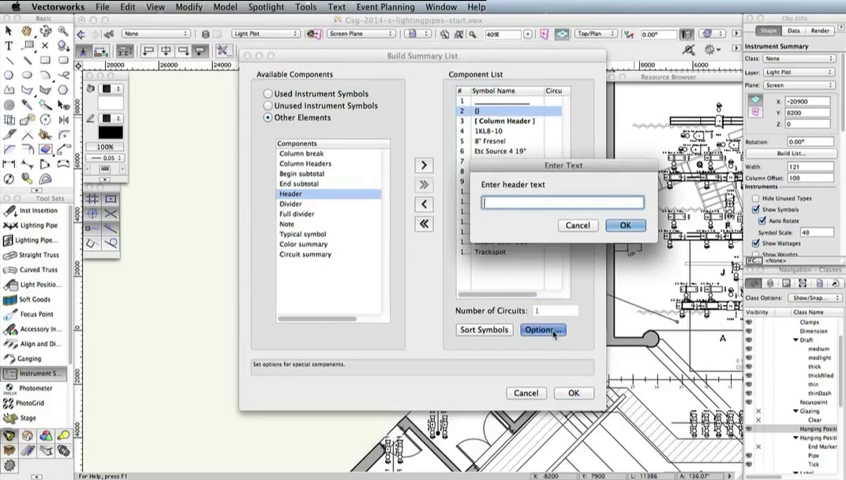
pyautogui.write('Instruments')
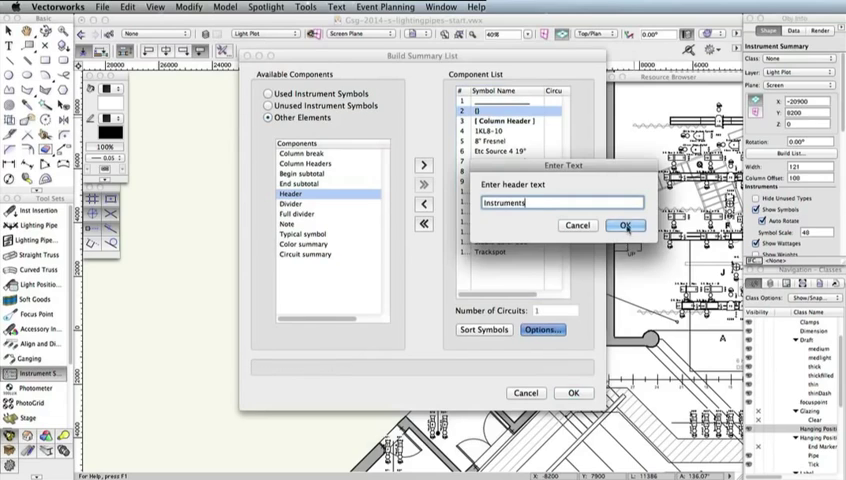
pyautogui.click(626, 224)
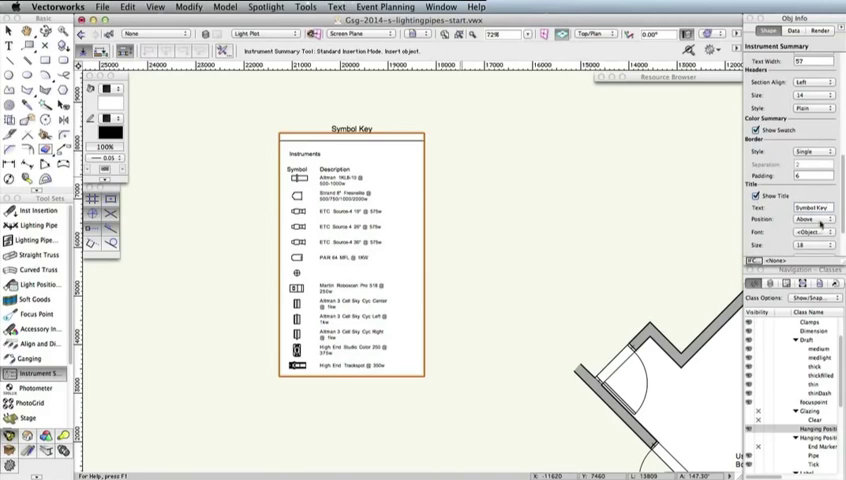
# Adjust the placed Symbol Key's title position and font size in Object Info
pyautogui.click(812, 218)
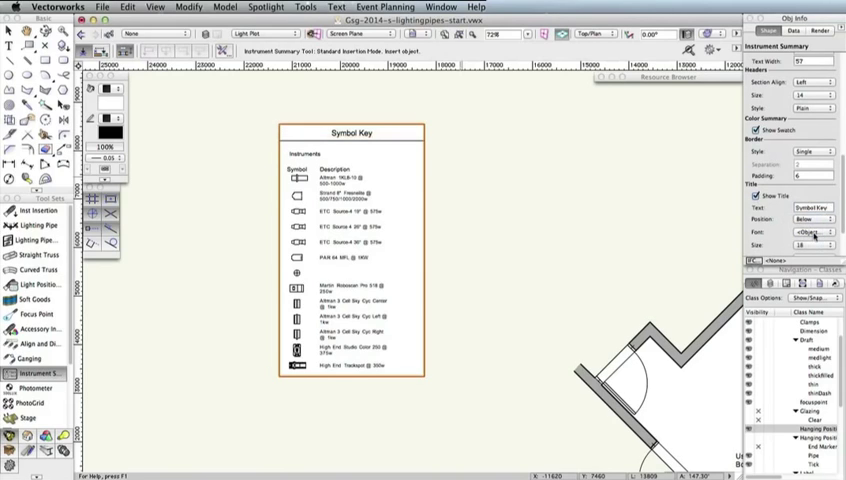
pyautogui.click(832, 244)
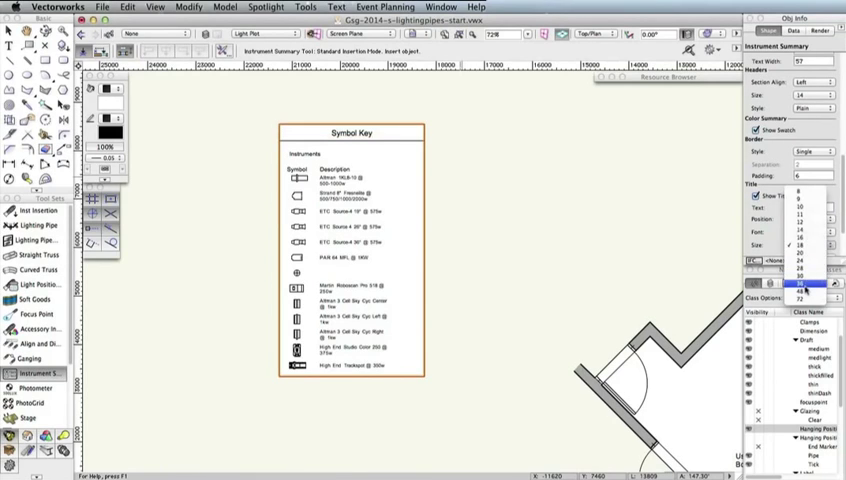